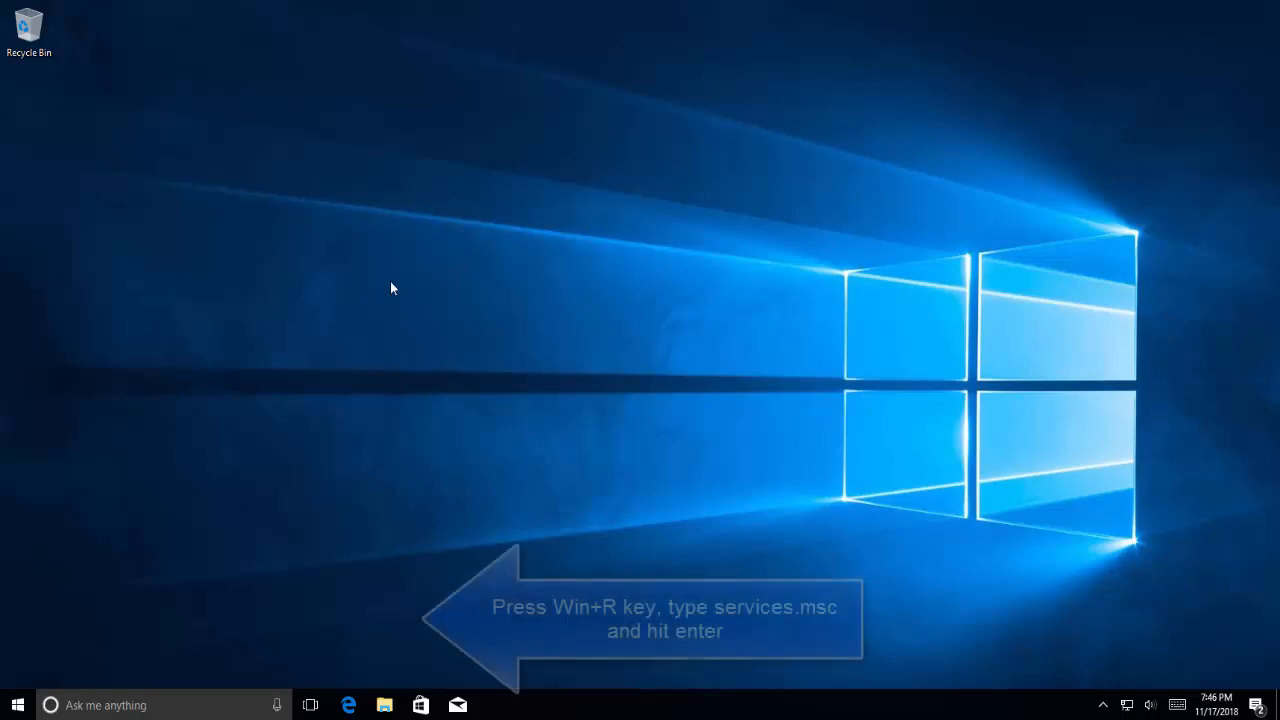
# Run services.msc from the Run dialog to open the Services console
pyautogui.press('win+r')
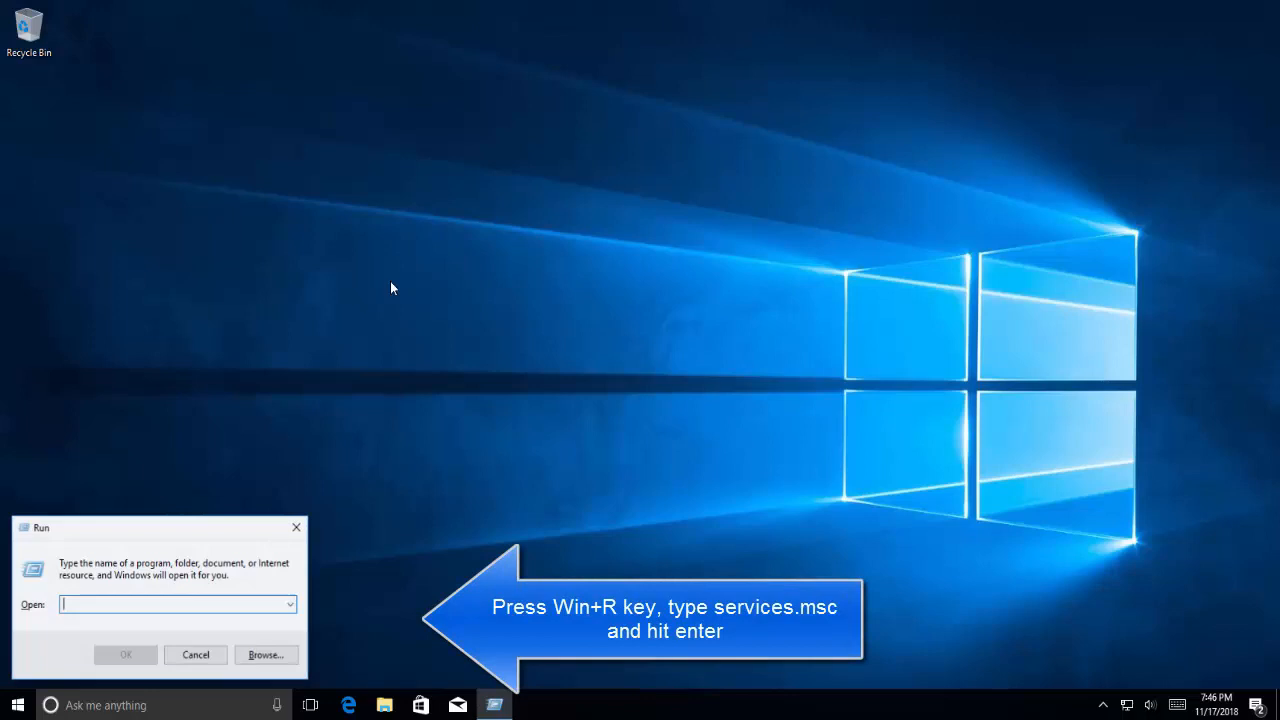
pyautogui.write('service')
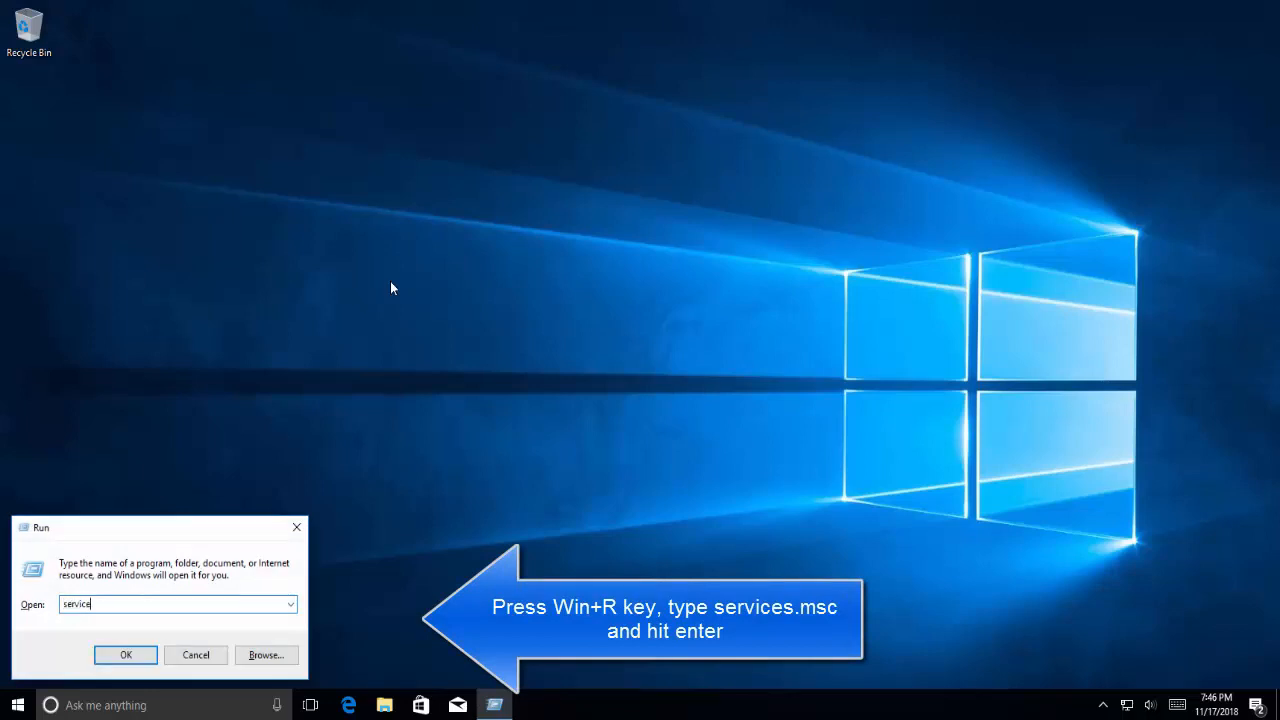
pyautogui.write('s.msc')
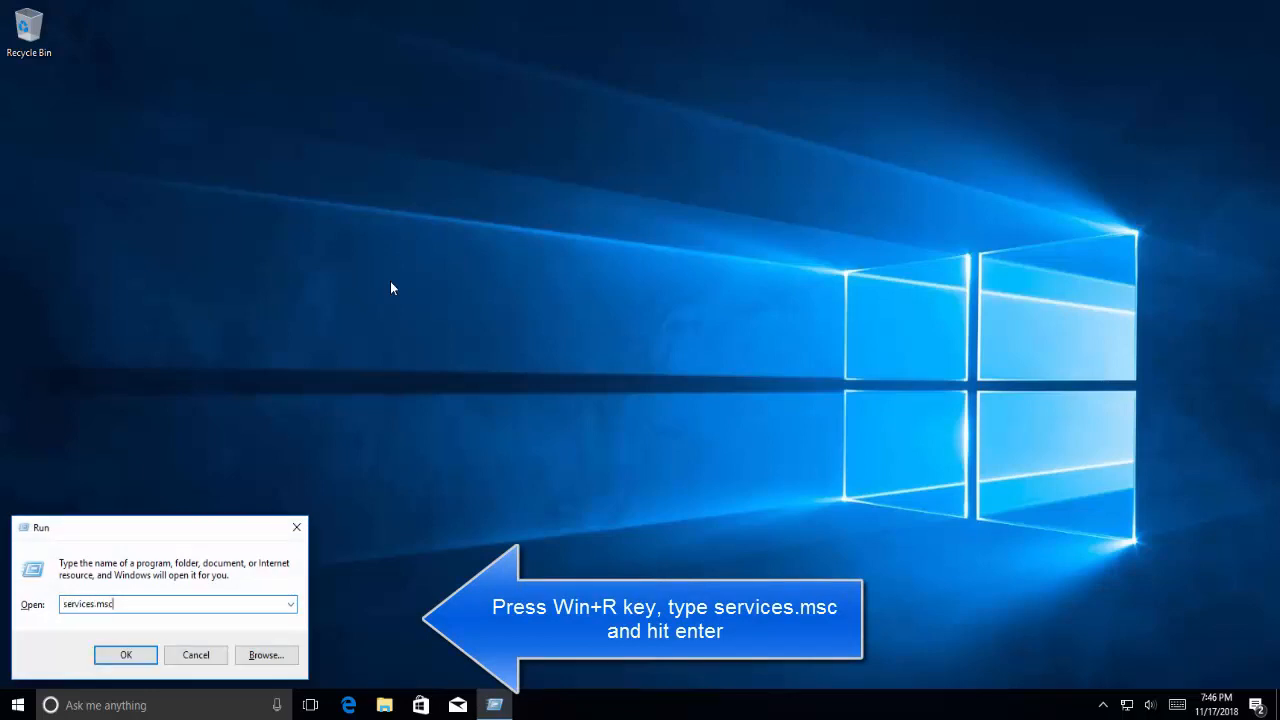
pyautogui.click(126, 655)
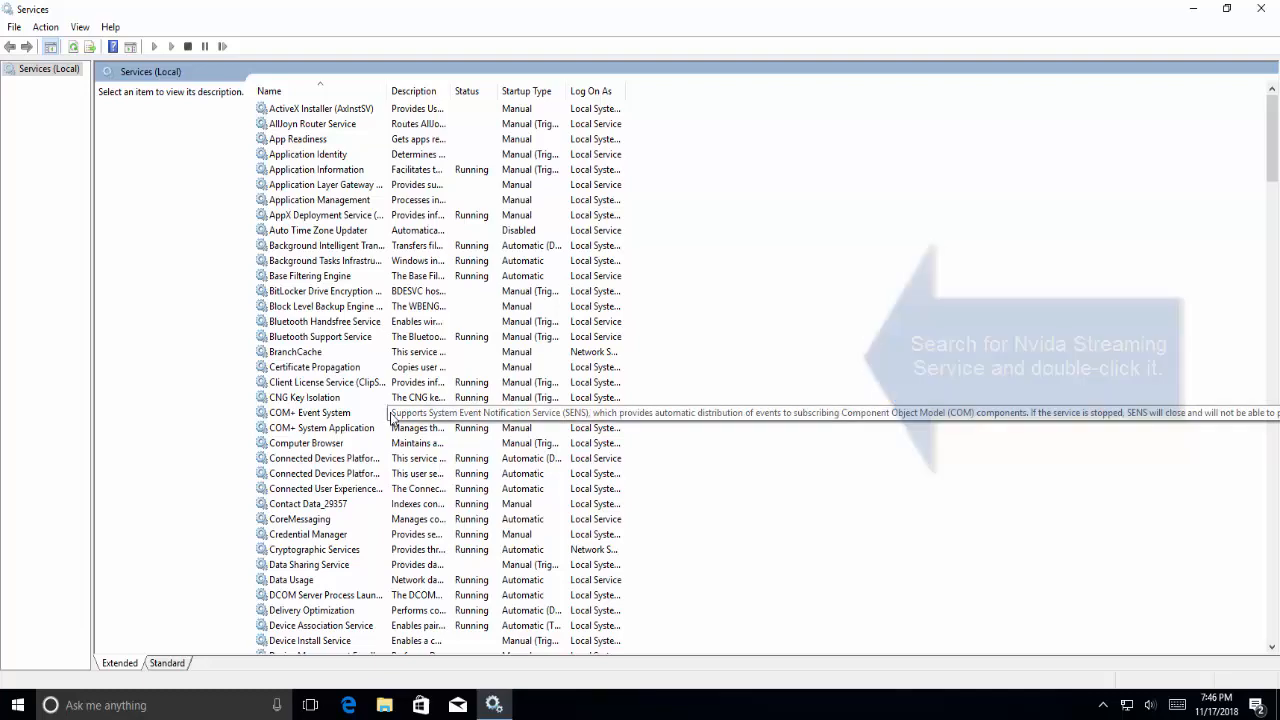
# Inspect COM+ Event System's properties without changes, then close Services
pyautogui.doubleClick(308, 412)
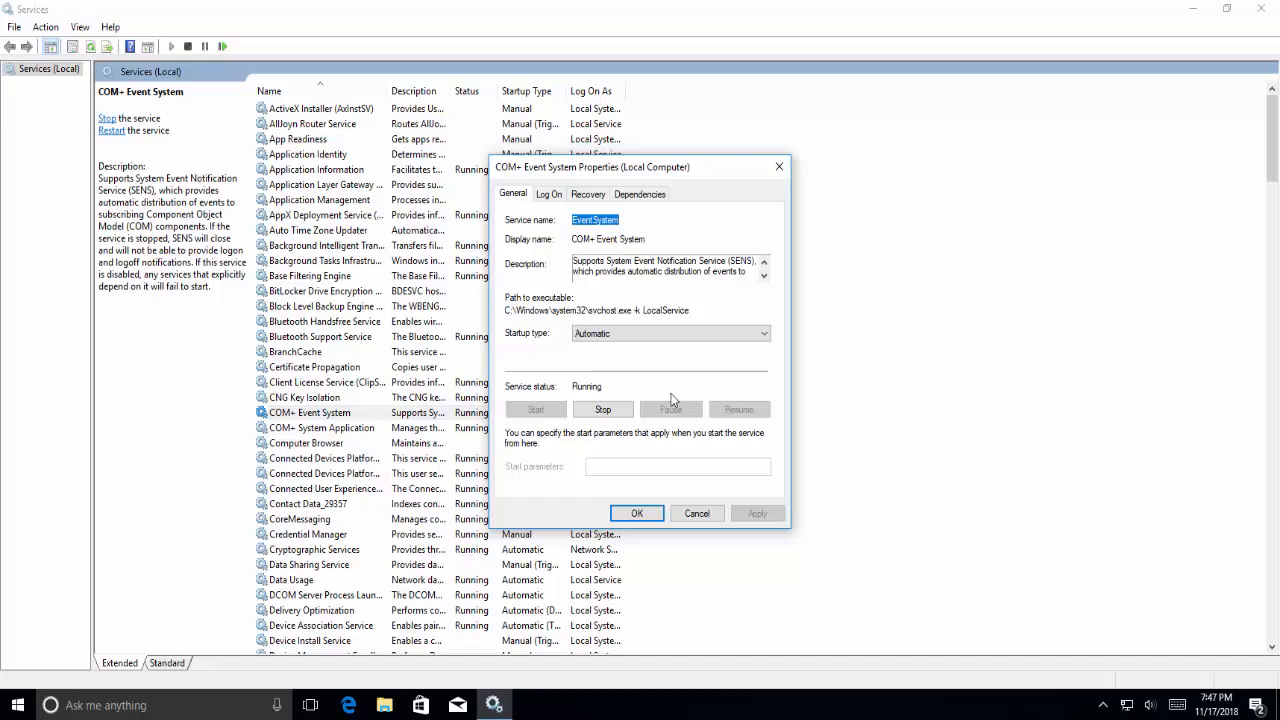
pyautogui.moveTo(700, 535)
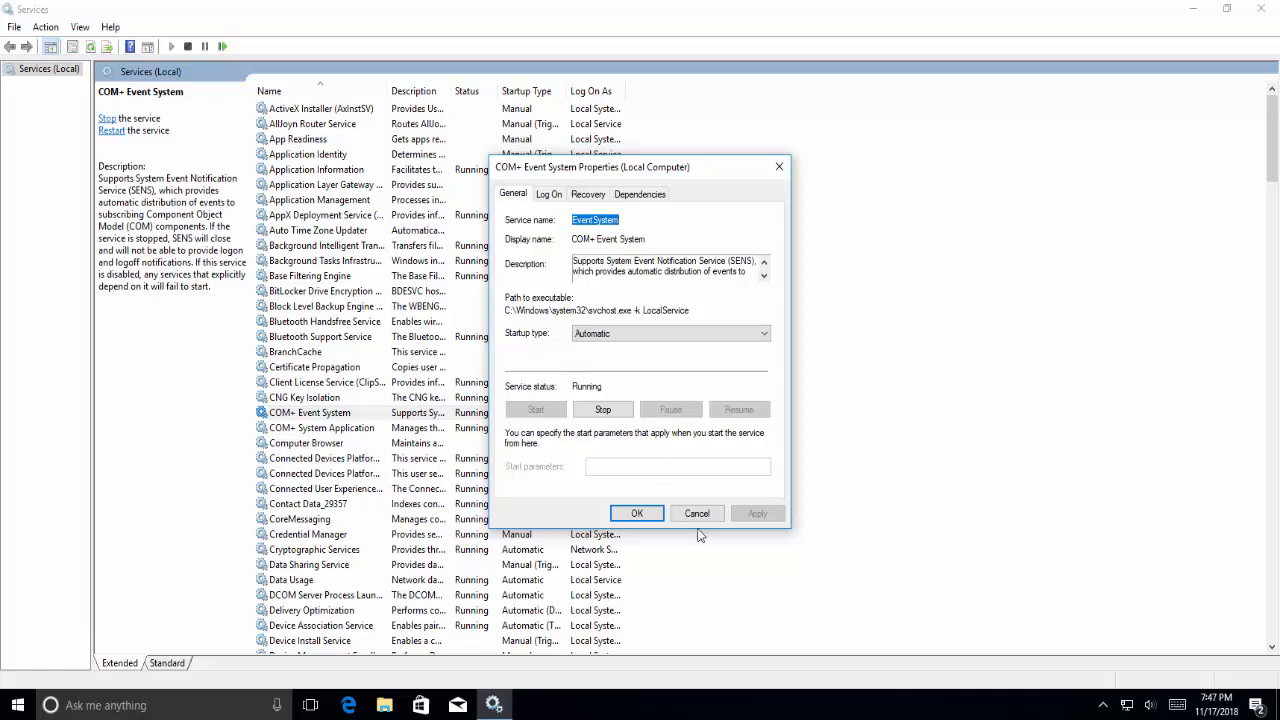
pyautogui.click(636, 513)
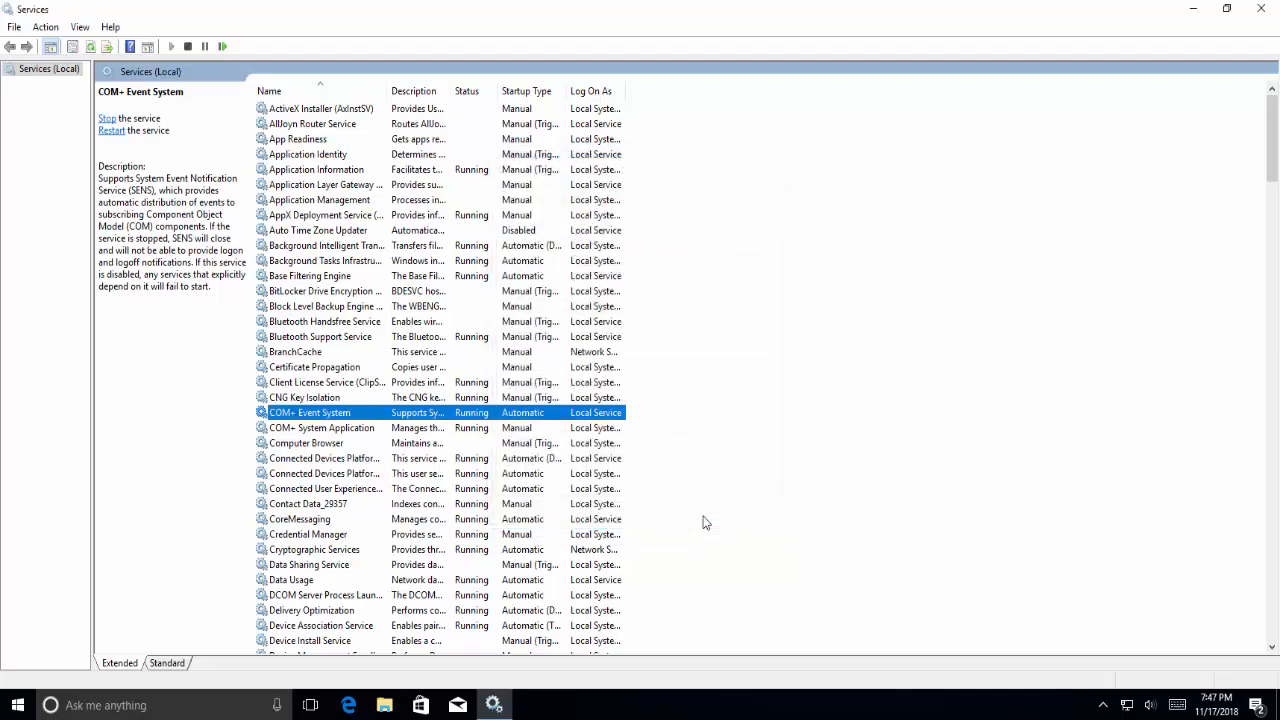
pyautogui.moveTo(1258, 17)
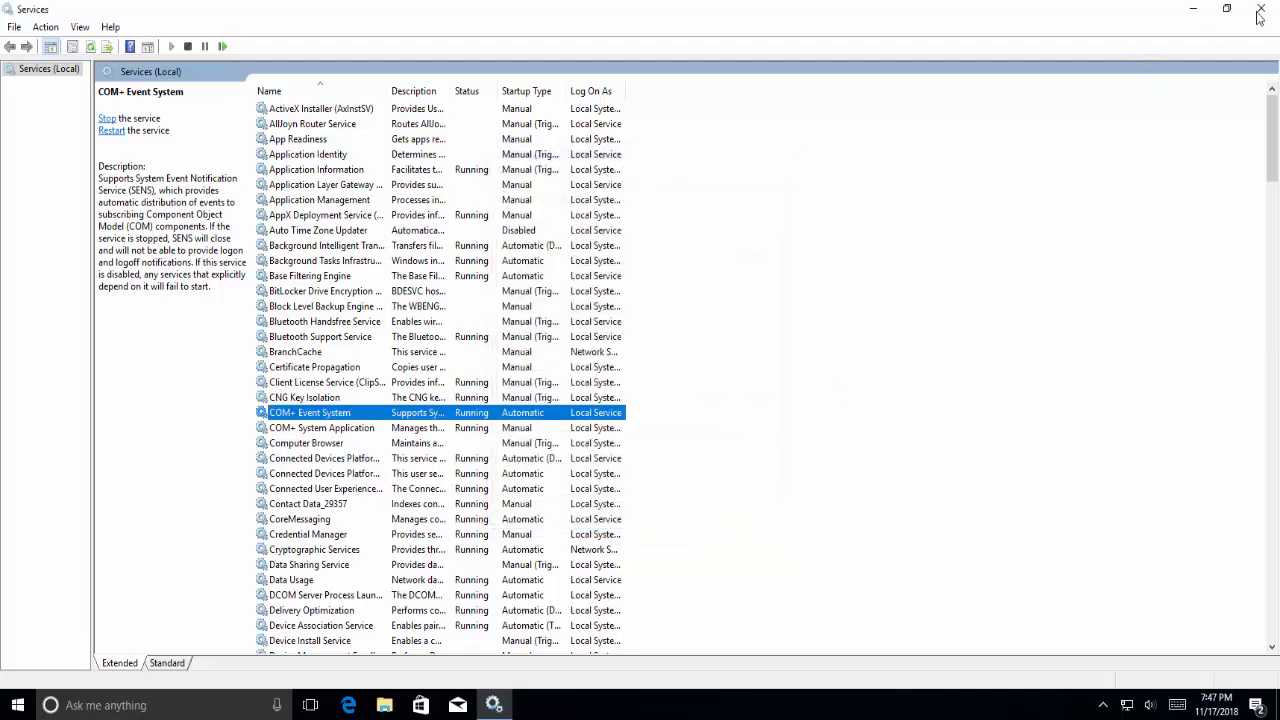
pyautogui.click(1259, 14)
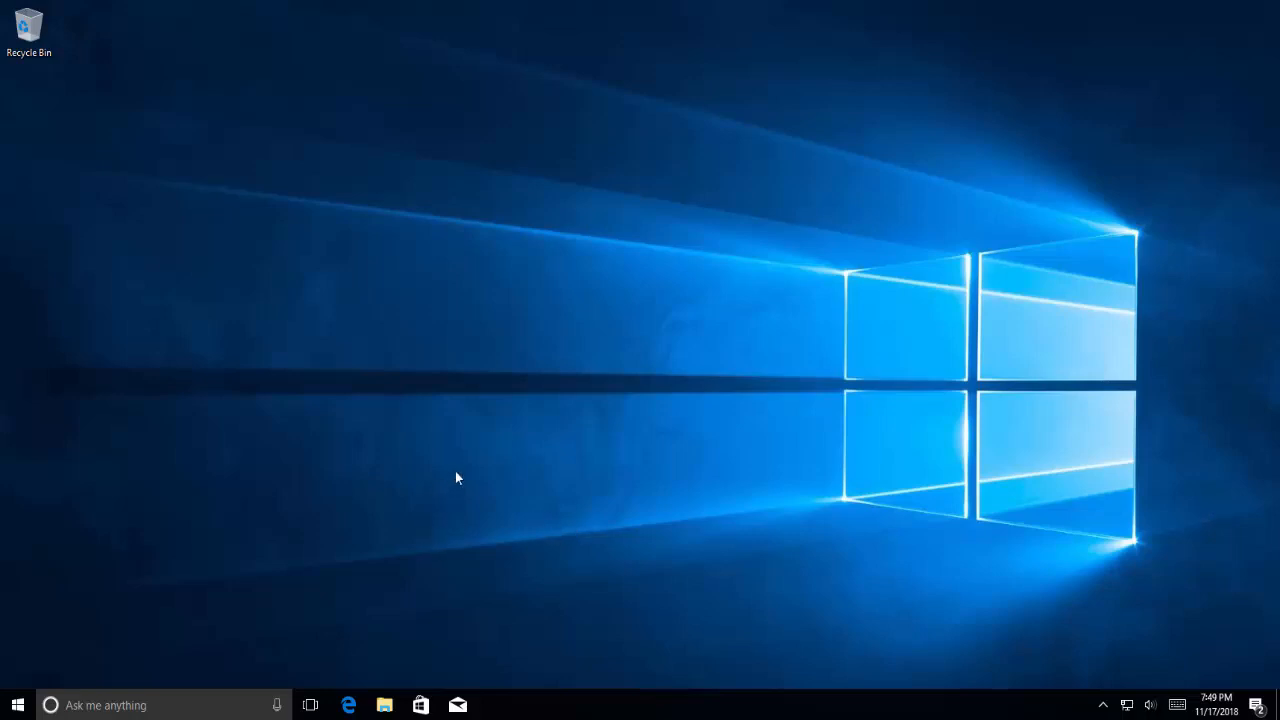
# Run appwiz from the Run dialog to launch Programs and Features
pyautogui.press('win+r')
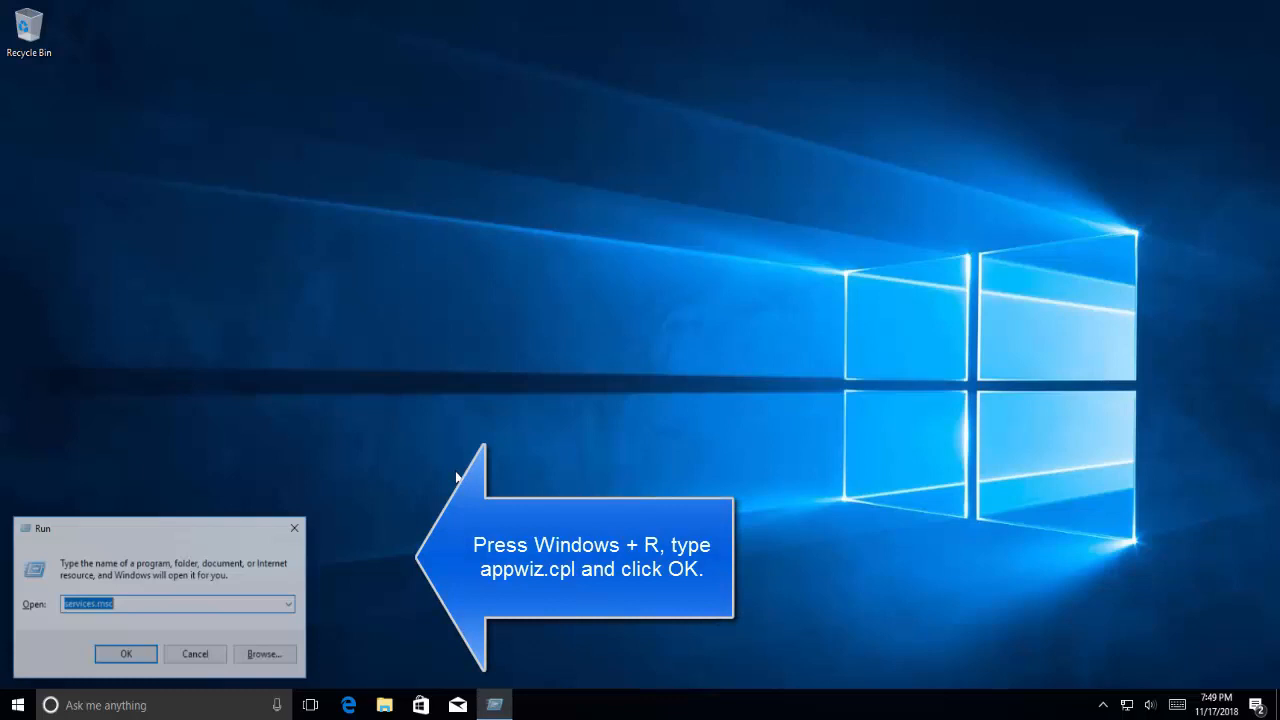
pyautogui.write('appwiz')
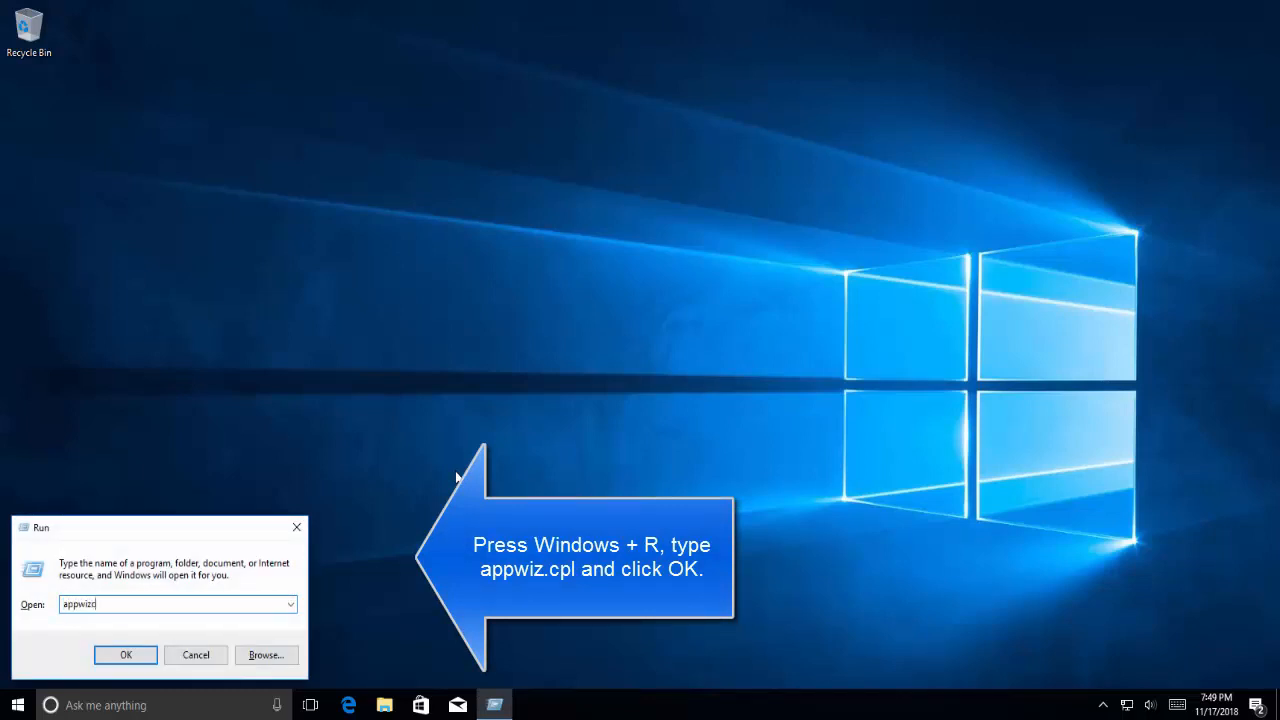
pyautogui.click(125, 654)
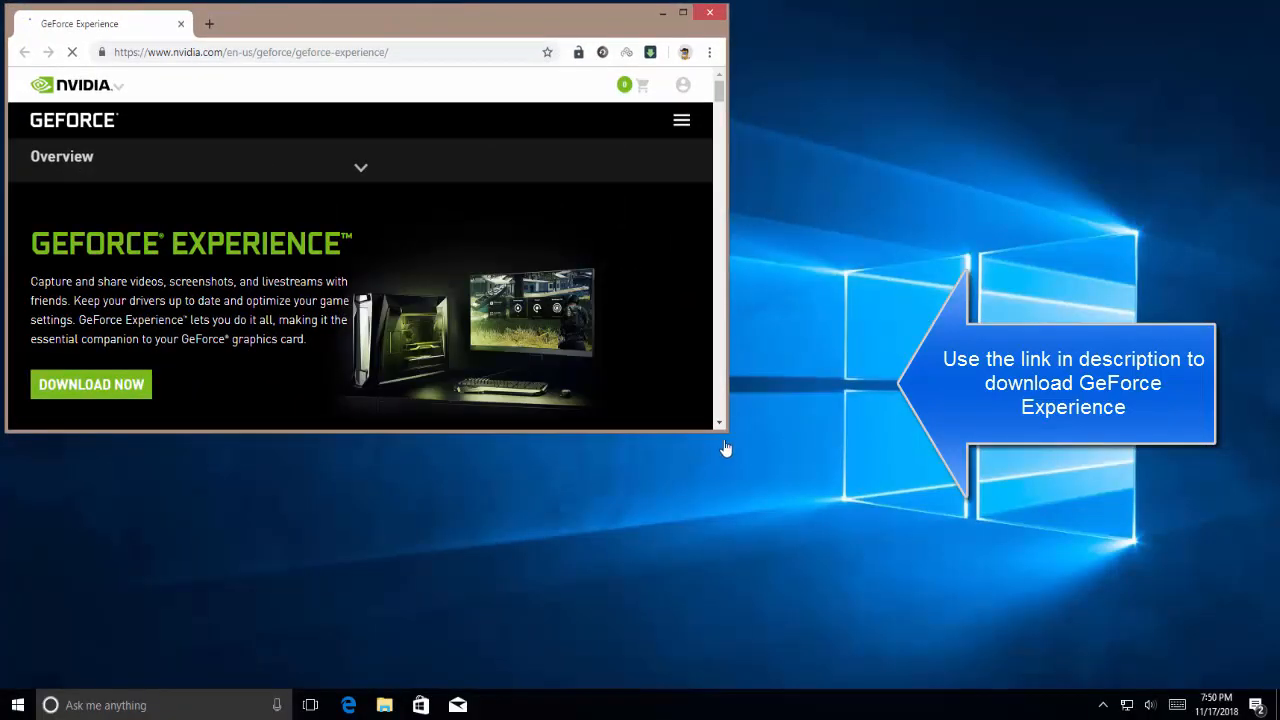
# Maximize the GeForce Experience download page, then close the browser
pyautogui.click(685, 12)
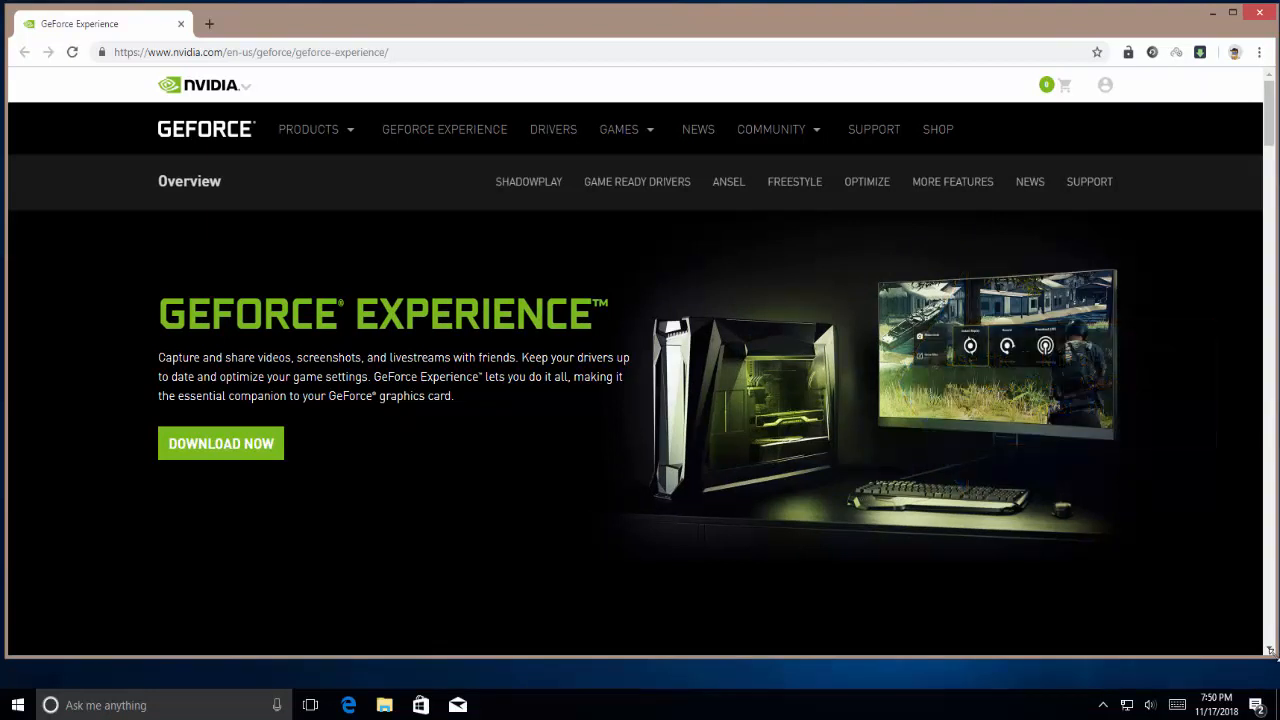
pyautogui.moveTo(604, 293)
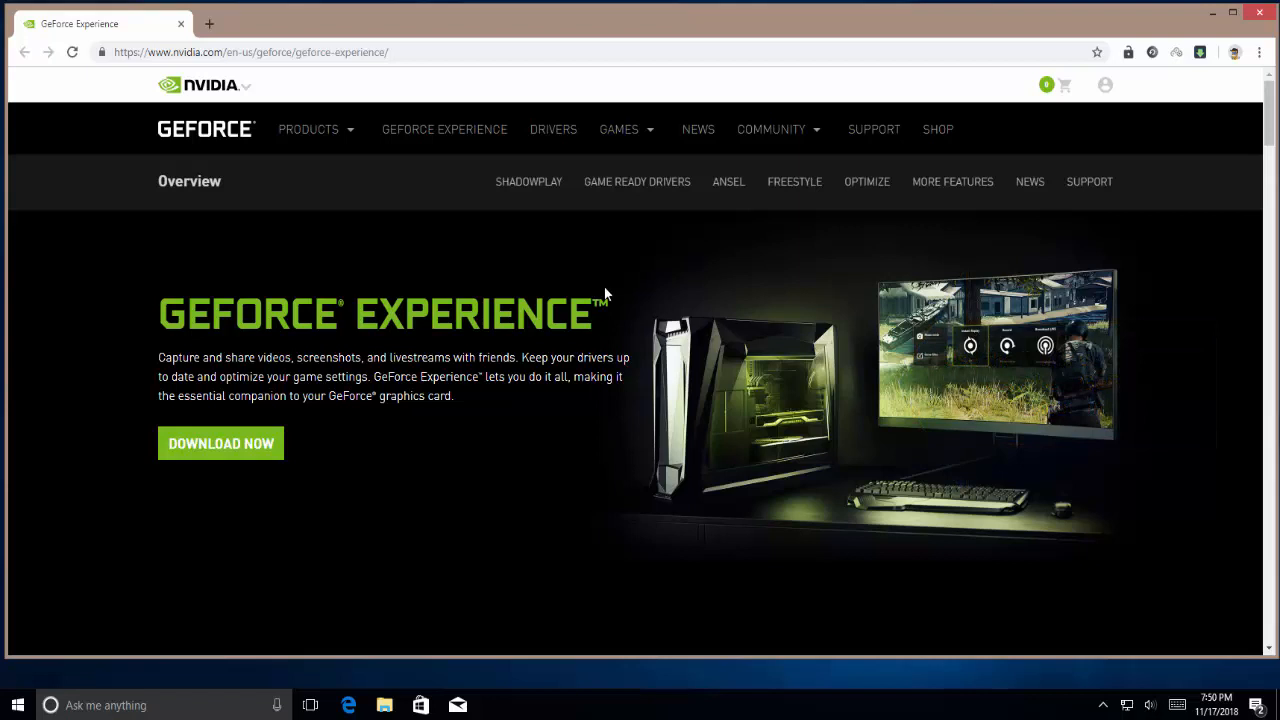
pyautogui.moveTo(210, 460)
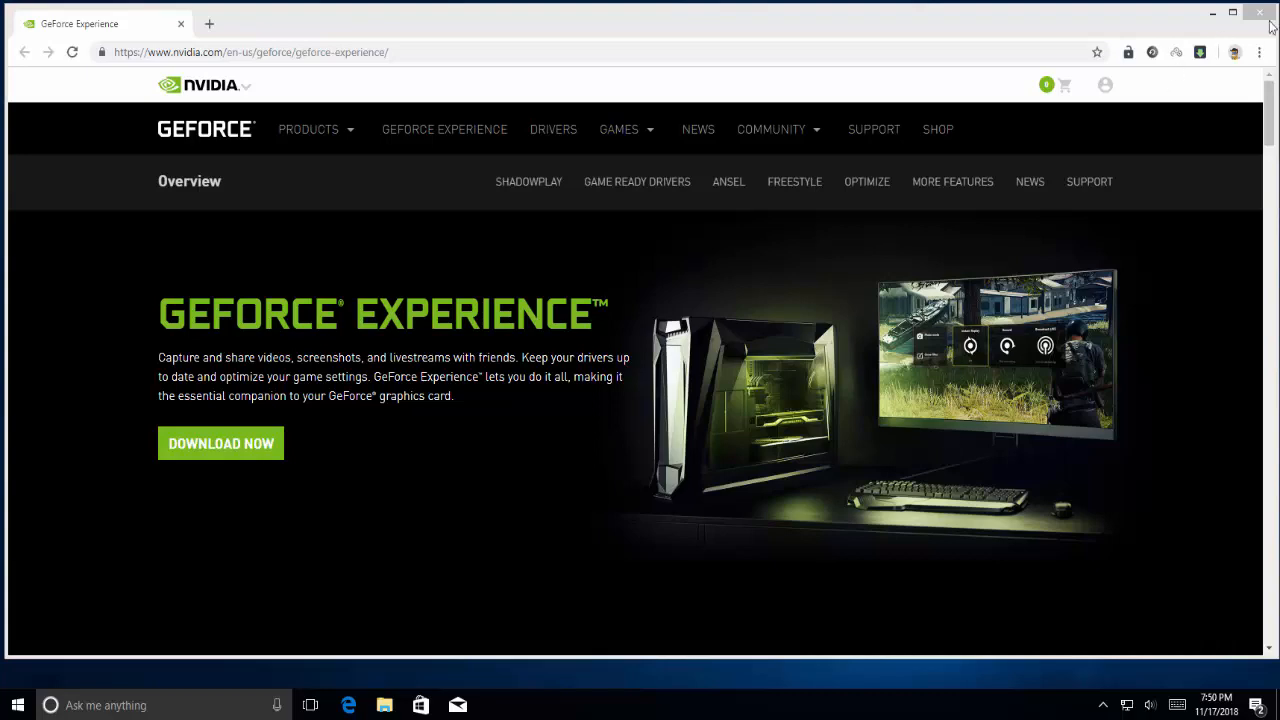
pyautogui.click(1259, 13)
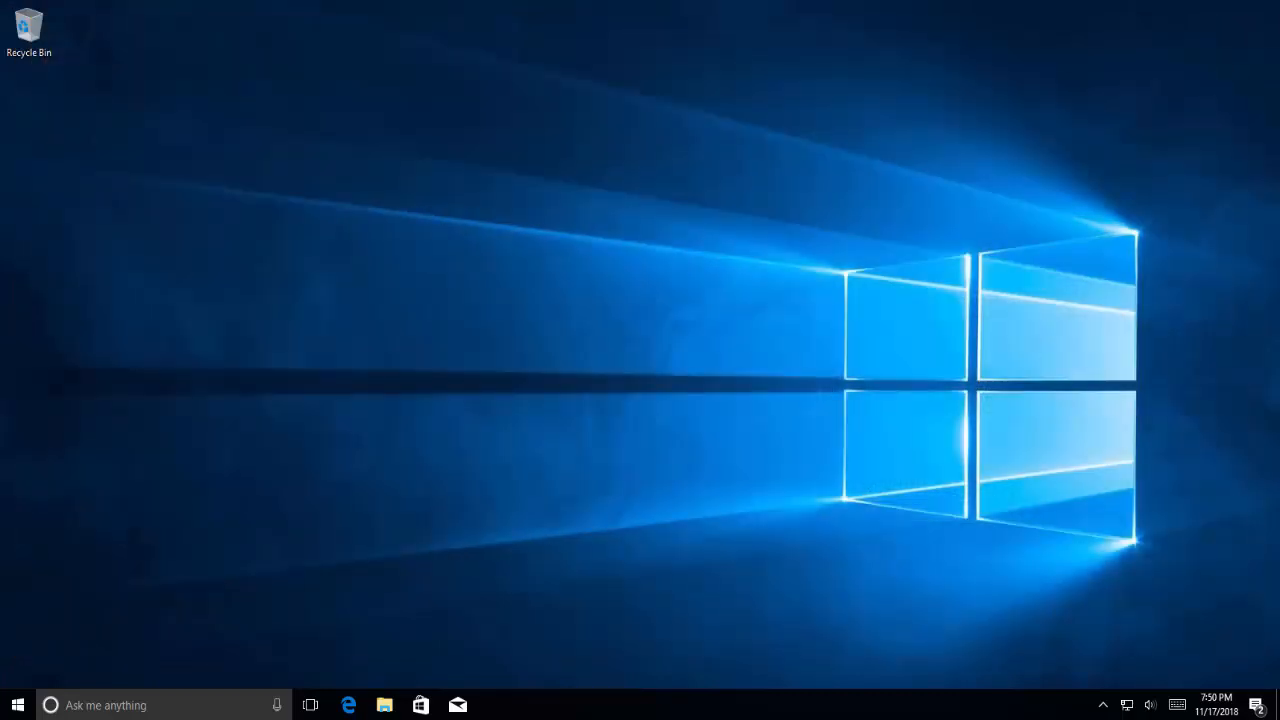